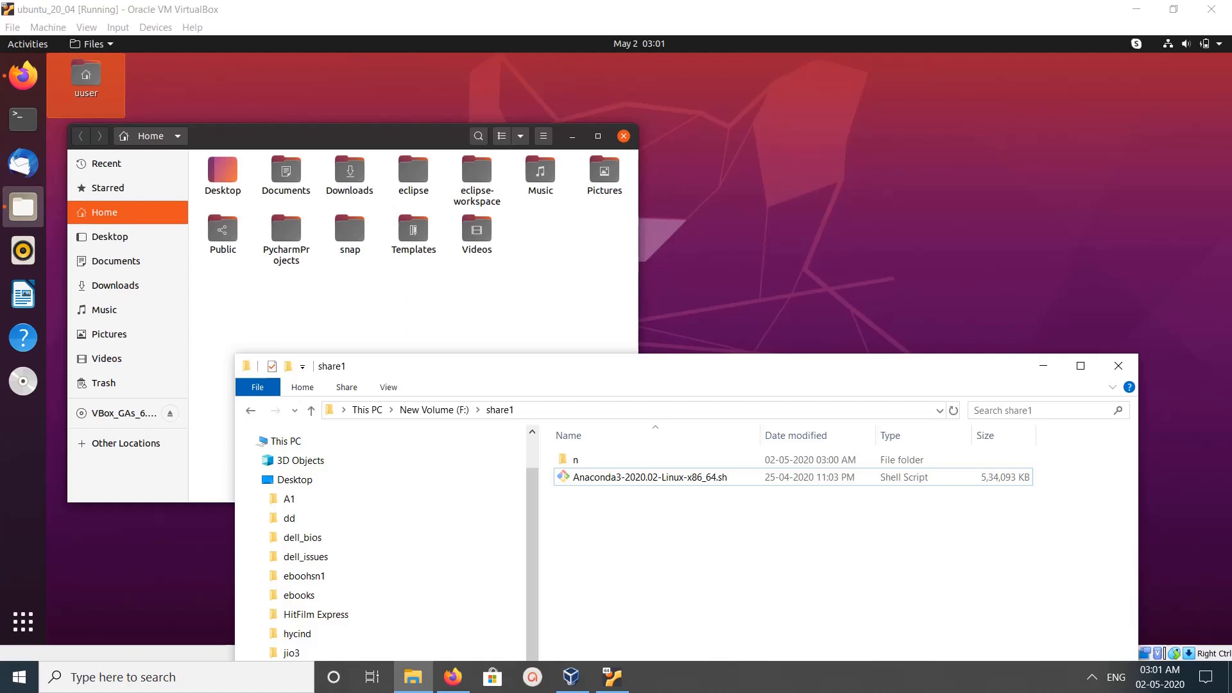
# Set VirtualBox Drag and Drop to Bidirectional via the Devices menu with the Anaconda script selected.
pyautogui.click(648, 477)
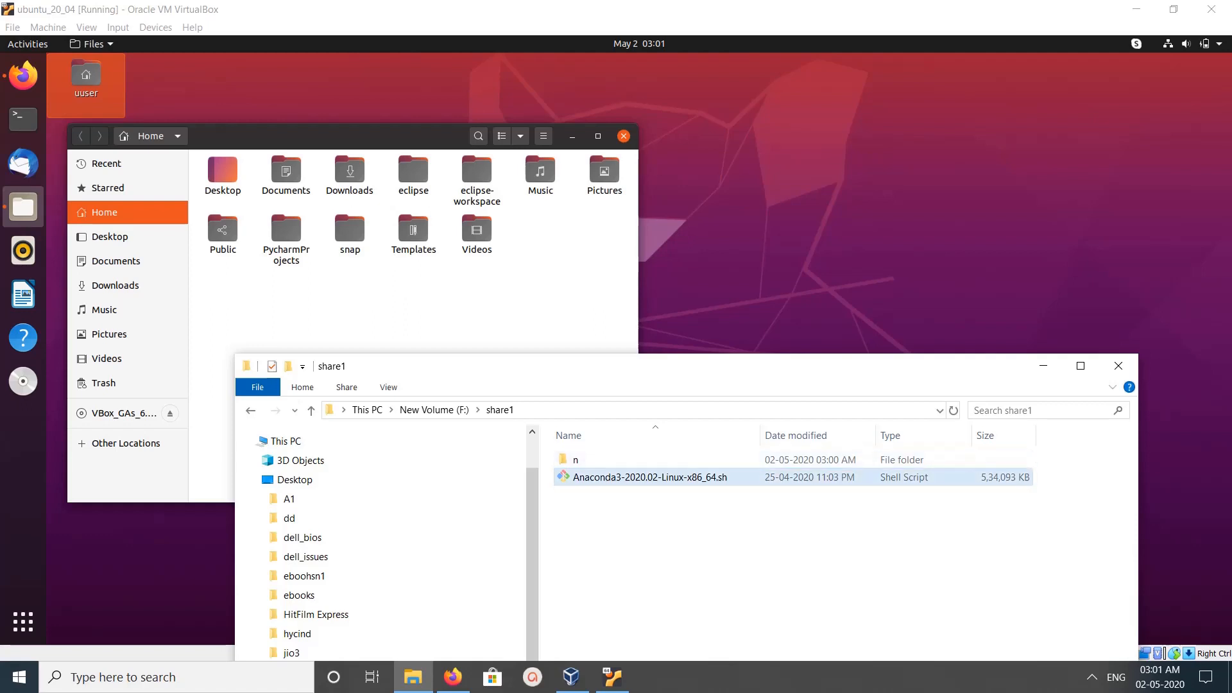
pyautogui.moveTo(649, 477)
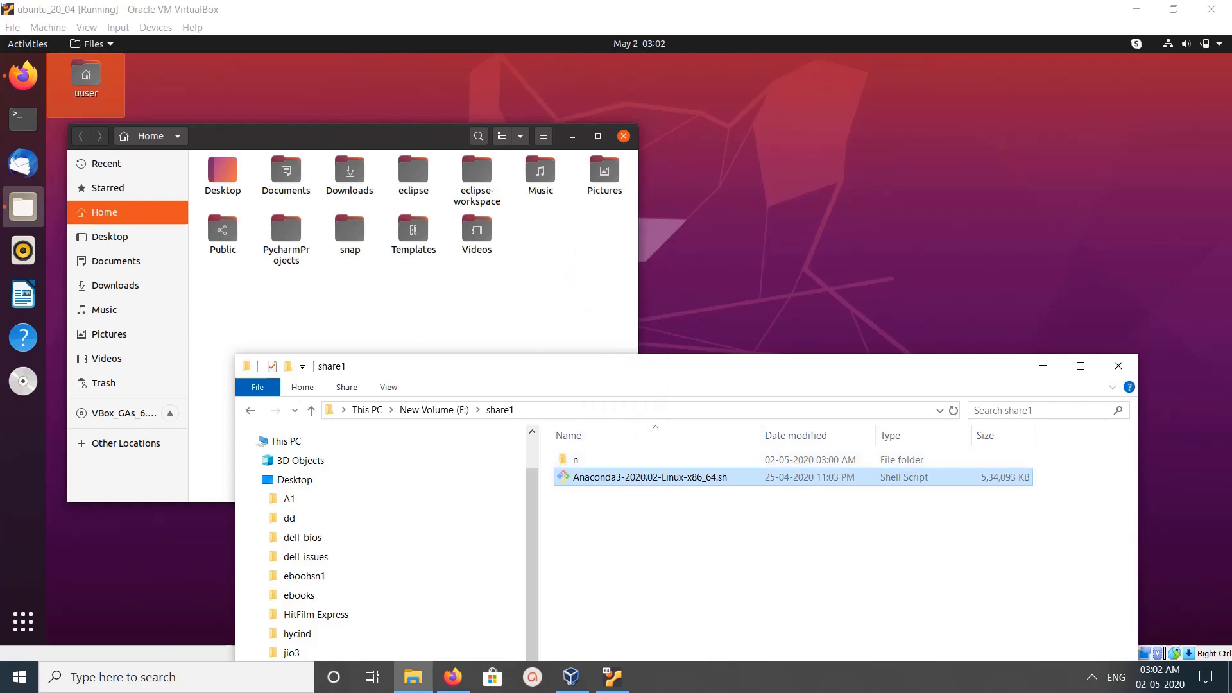
pyautogui.click(1119, 365)
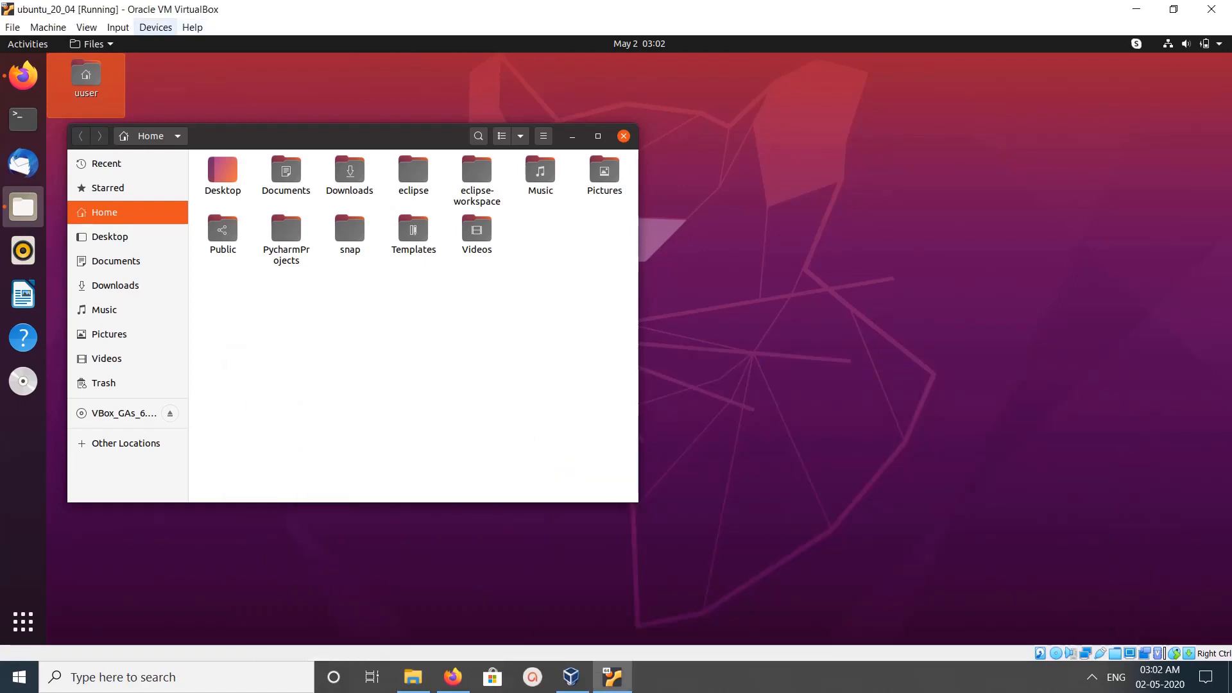
pyautogui.click(157, 27)
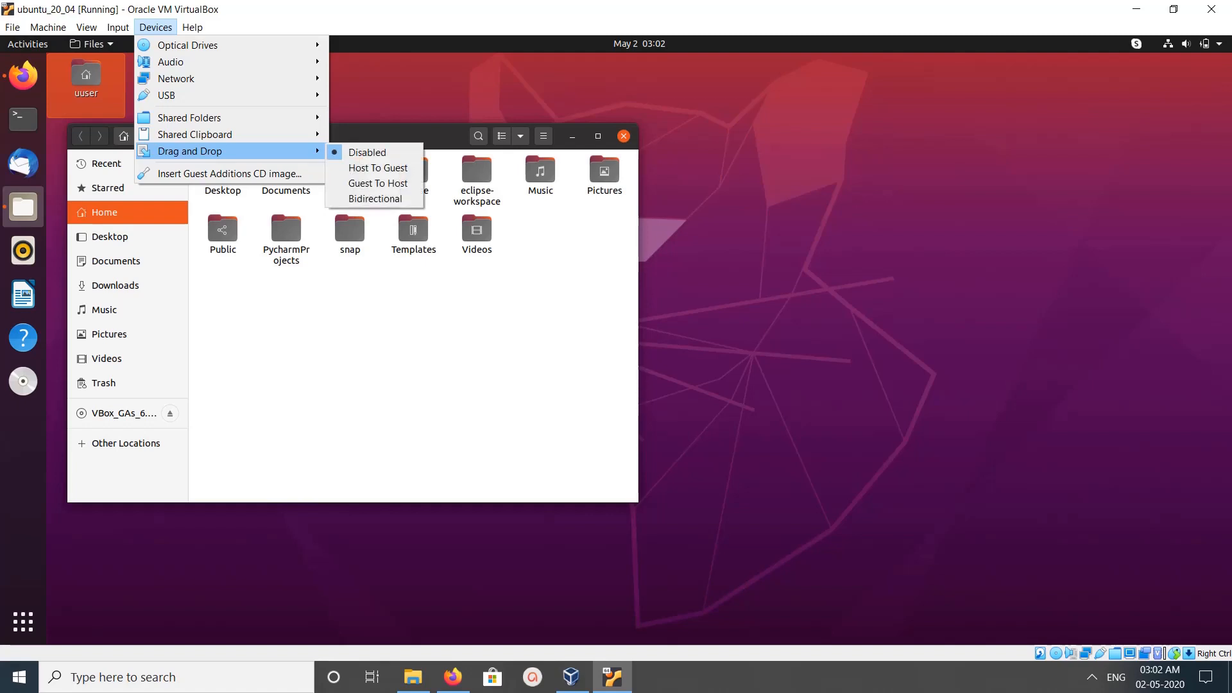
pyautogui.moveTo(374, 152)
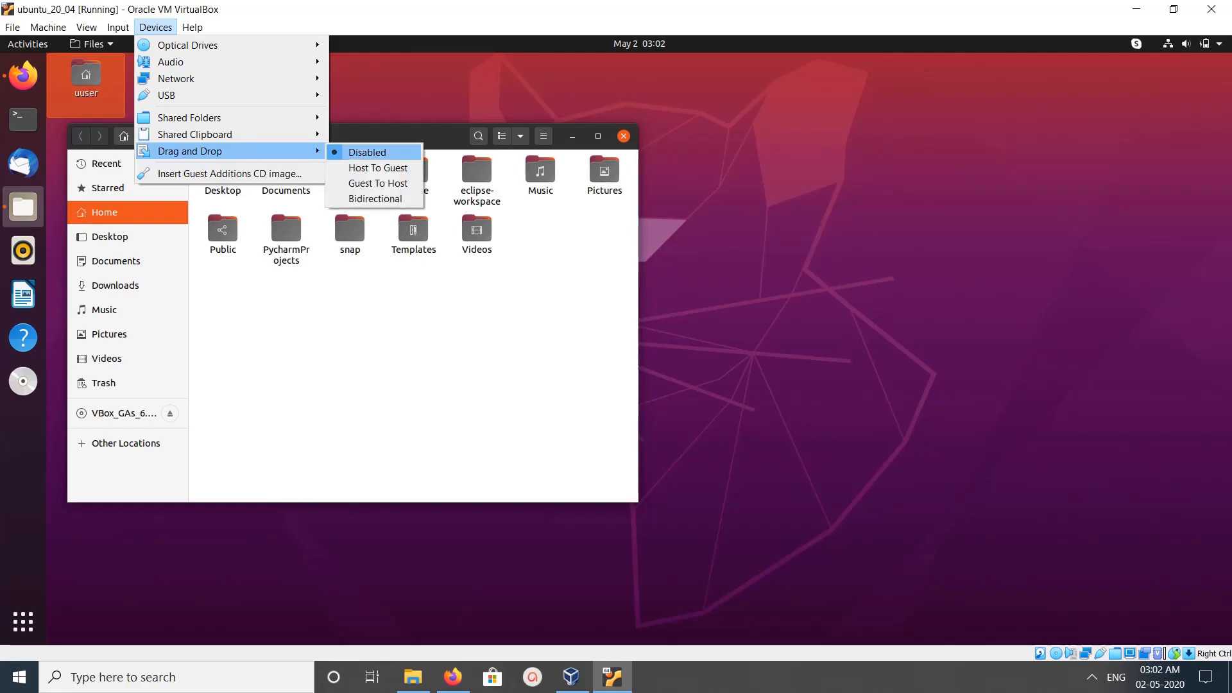
pyautogui.moveTo(378, 167)
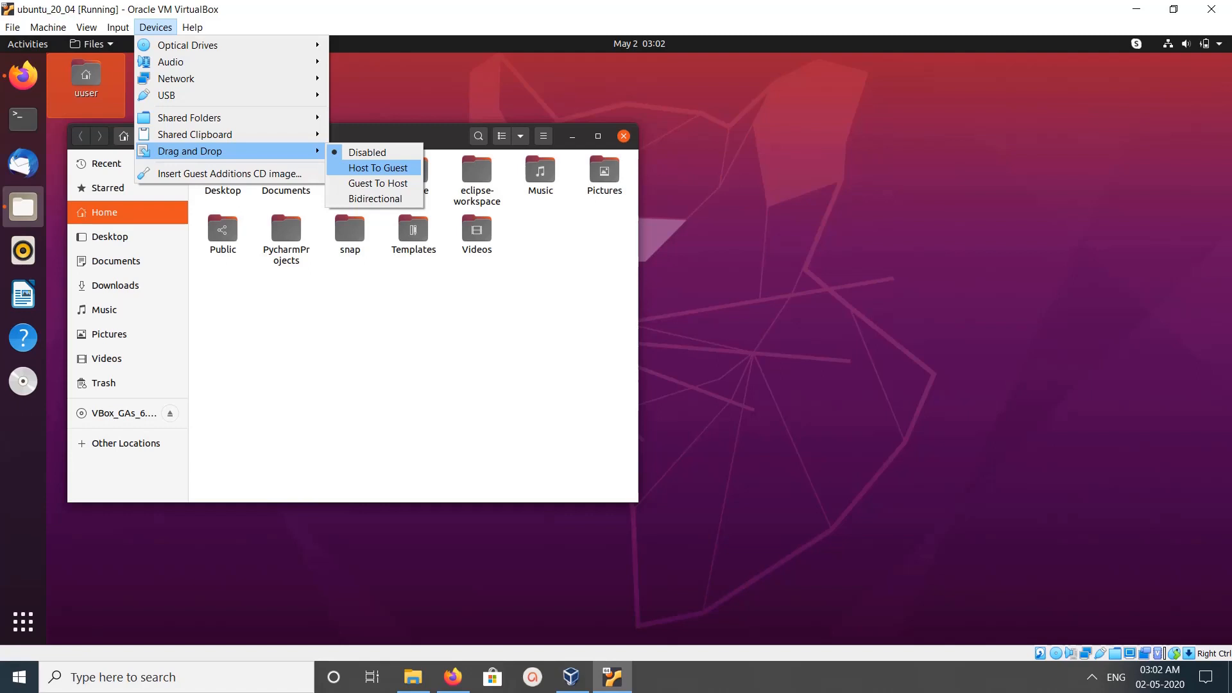
pyautogui.moveTo(377, 182)
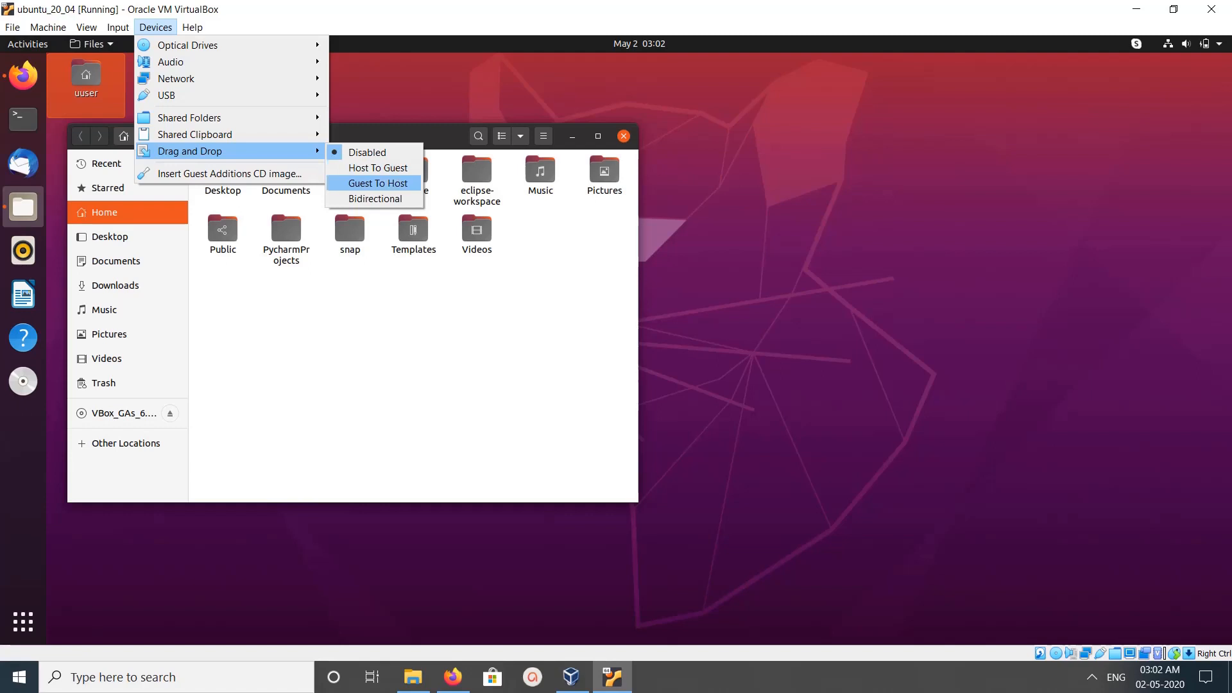
pyautogui.moveTo(377, 197)
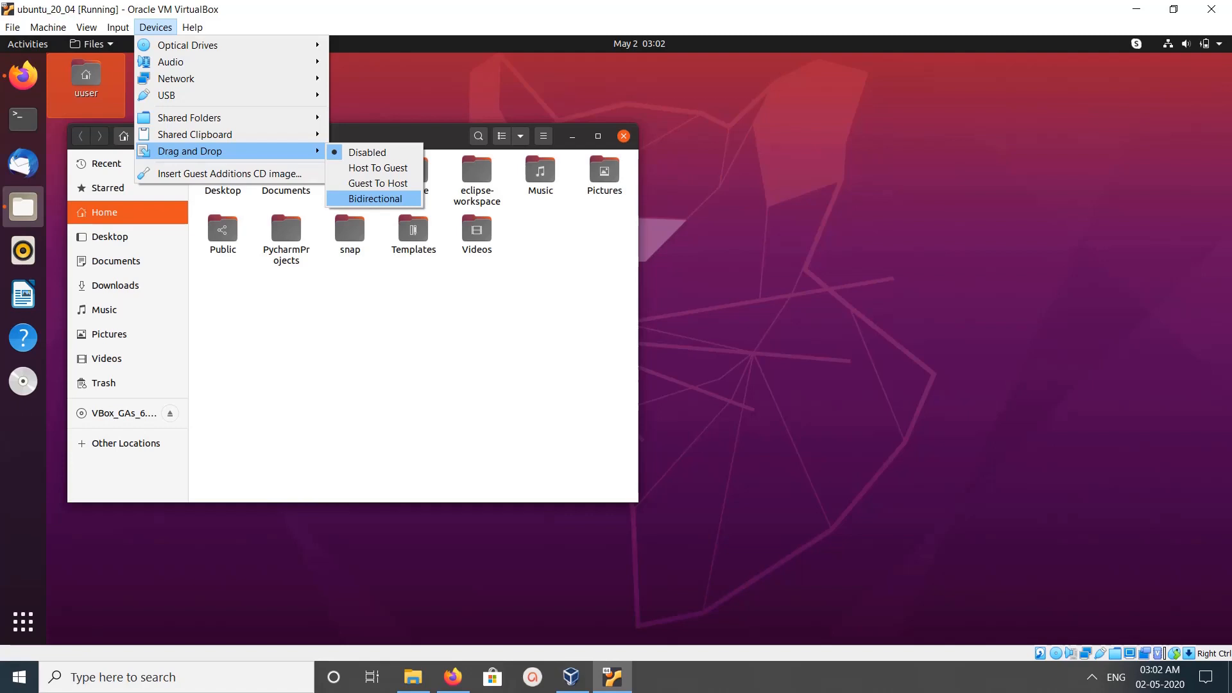
pyautogui.moveTo(189, 117)
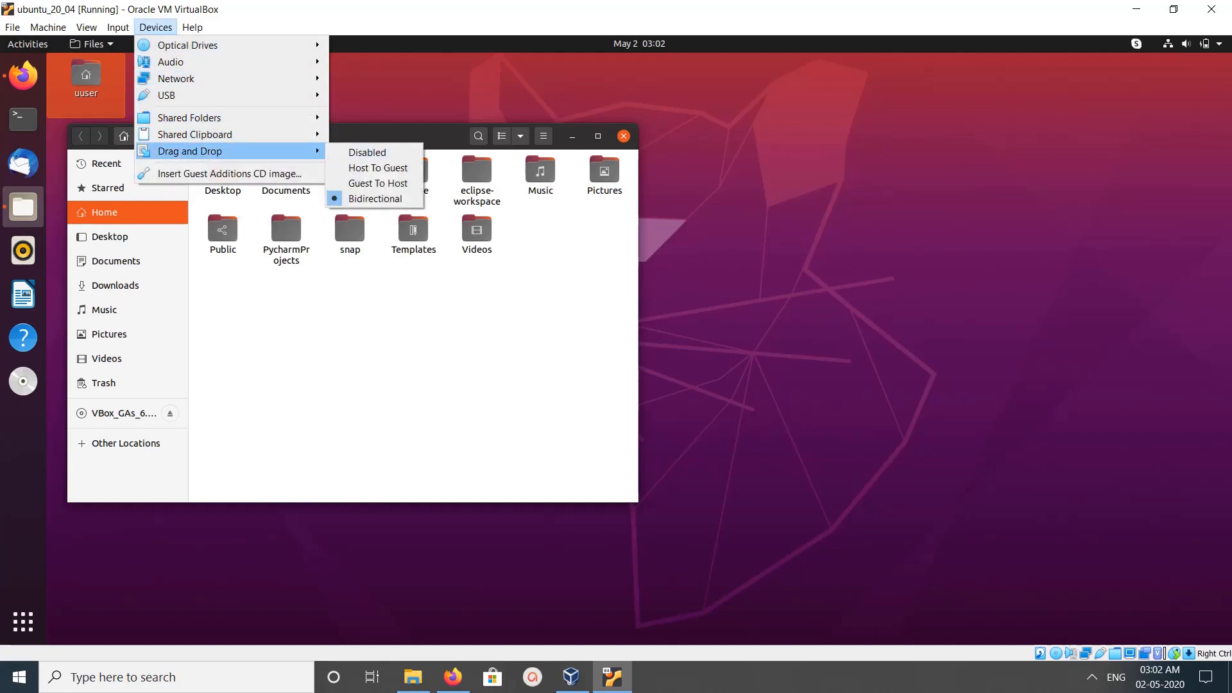
pyautogui.moveTo(376, 198)
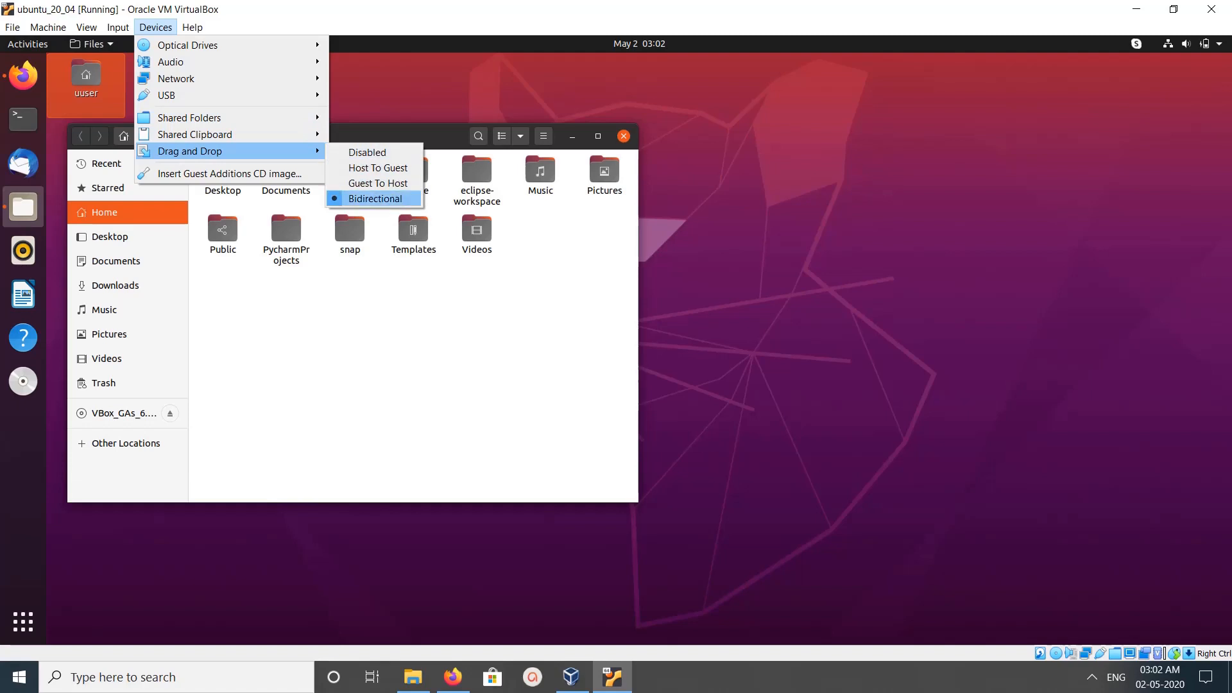
pyautogui.click(375, 197)
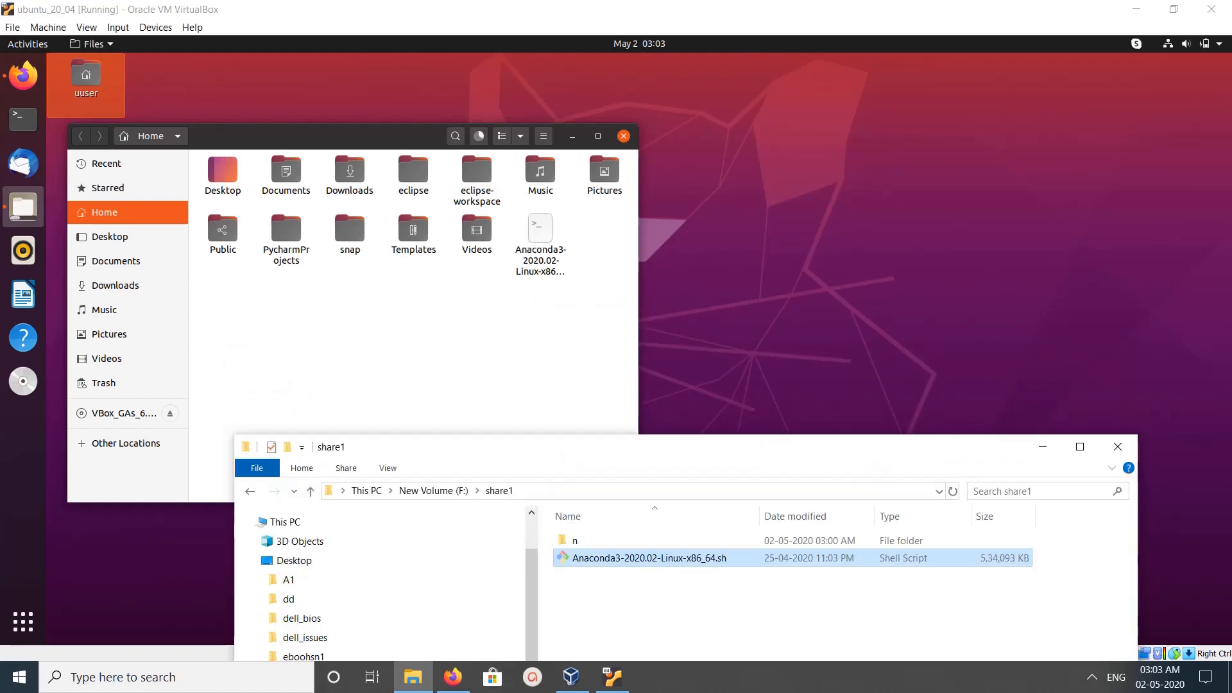
pyautogui.moveTo(478, 136)
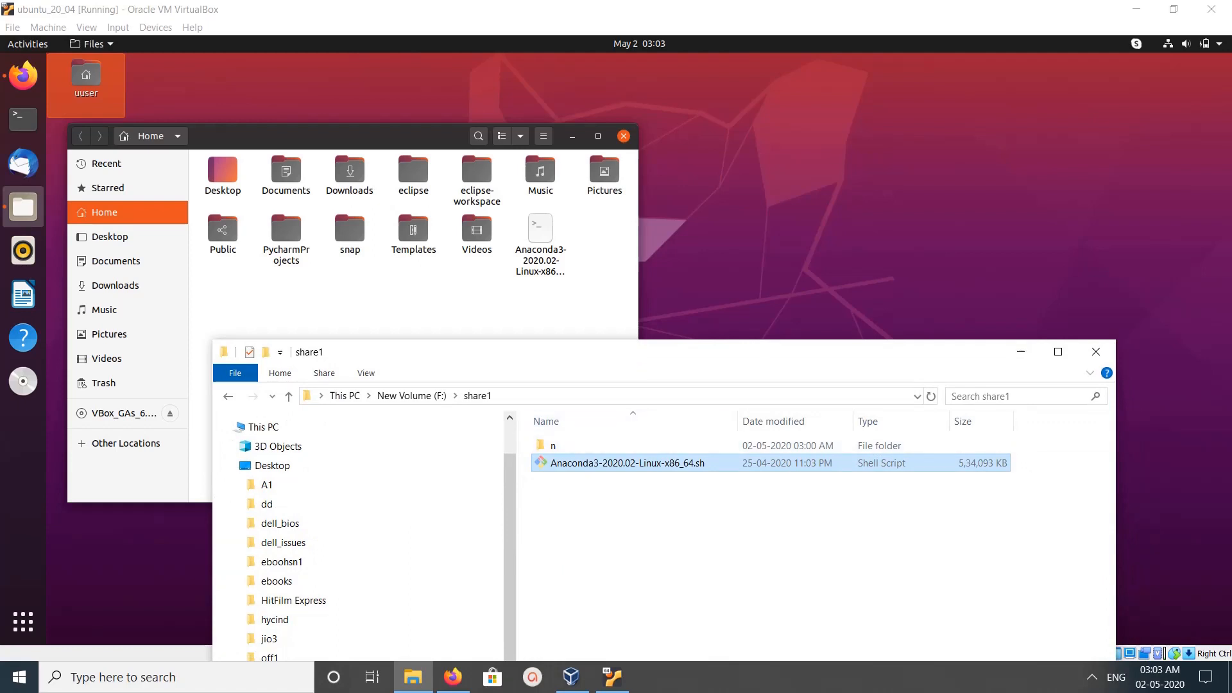
pyautogui.moveTo(629, 462)
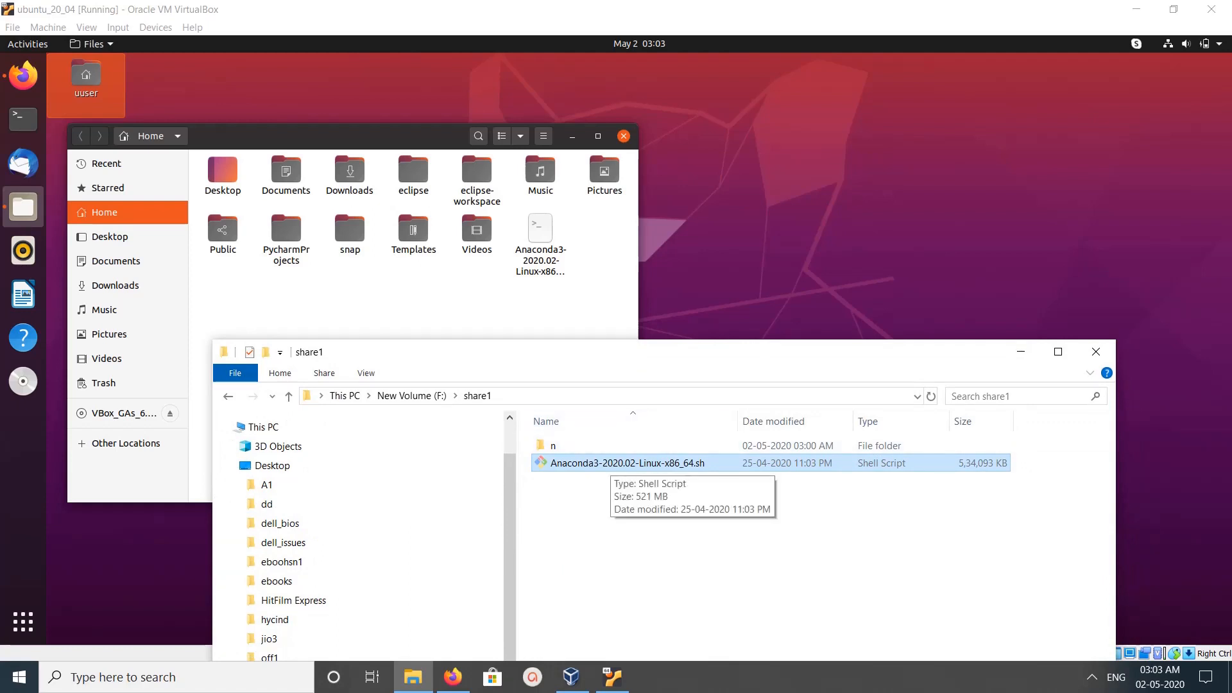